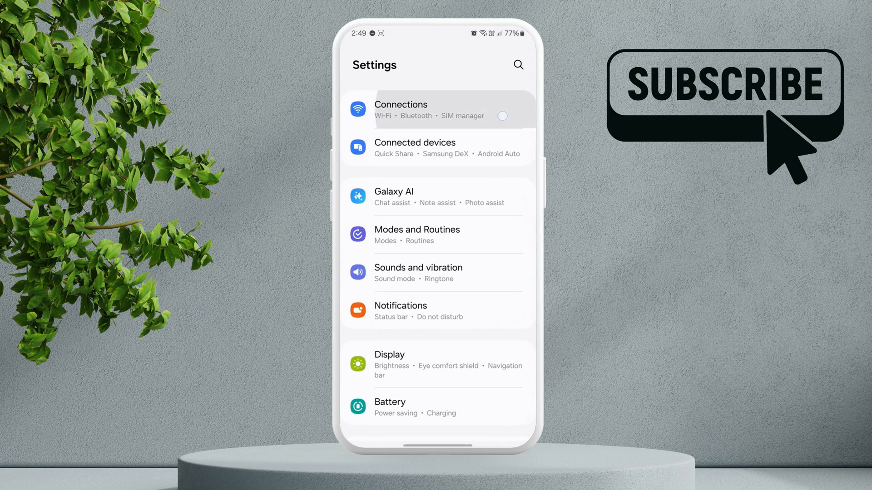
Reach the SIM manager page through the Connections settings.
{"action": "left_click", "coordinate": [436, 109]}
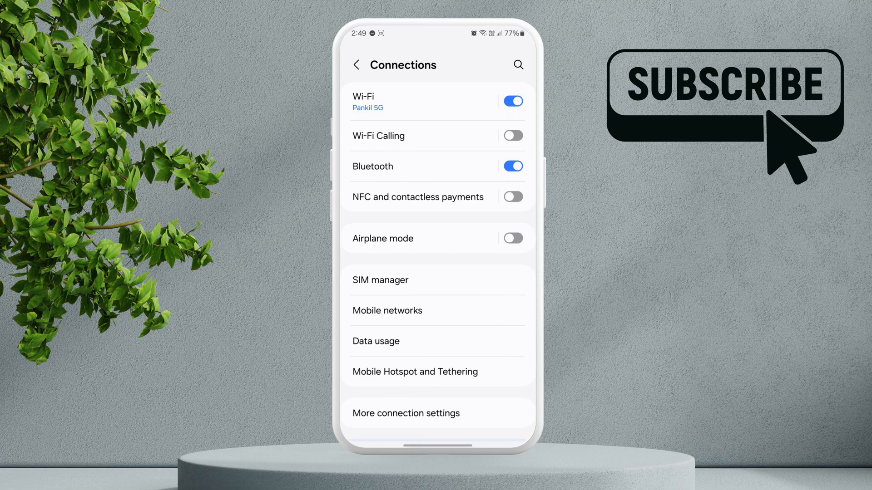
{"action": "left_click", "coordinate": [381, 280]}
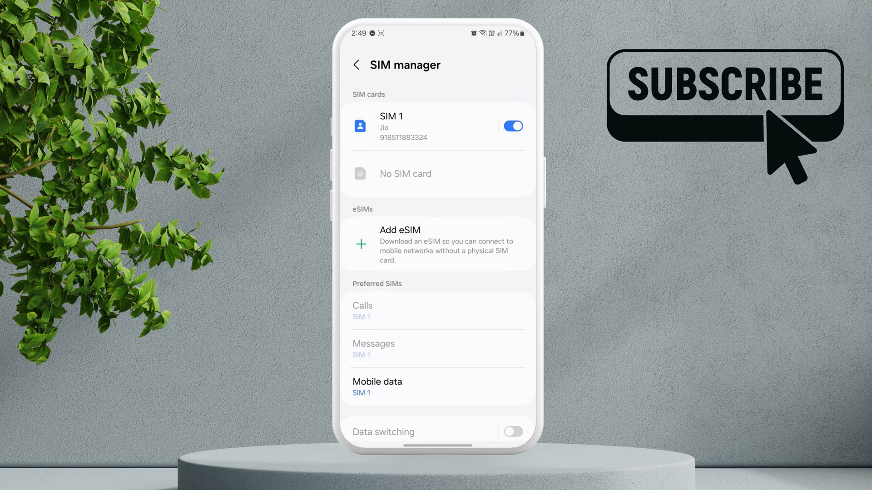
Switch SIM 1 off with confirmation, switch it back on, and return to Connections.
{"action": "left_click", "coordinate": [512, 125]}
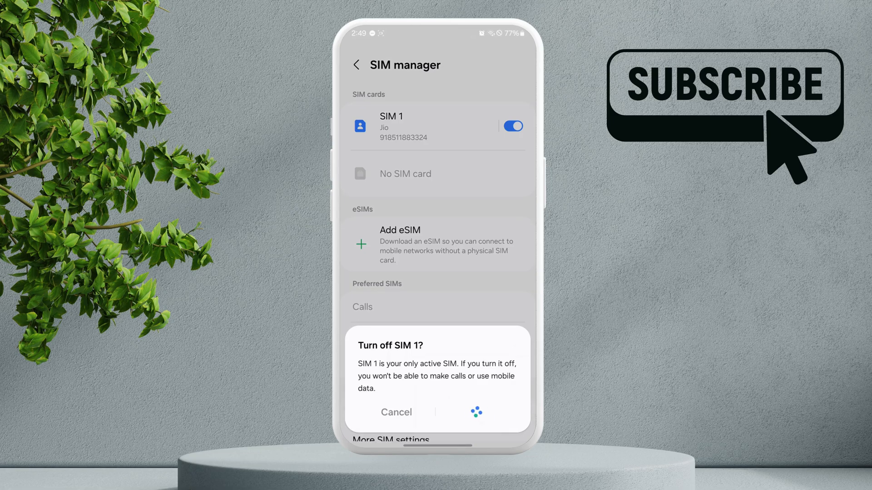
{"action": "left_click", "coordinate": [475, 412]}
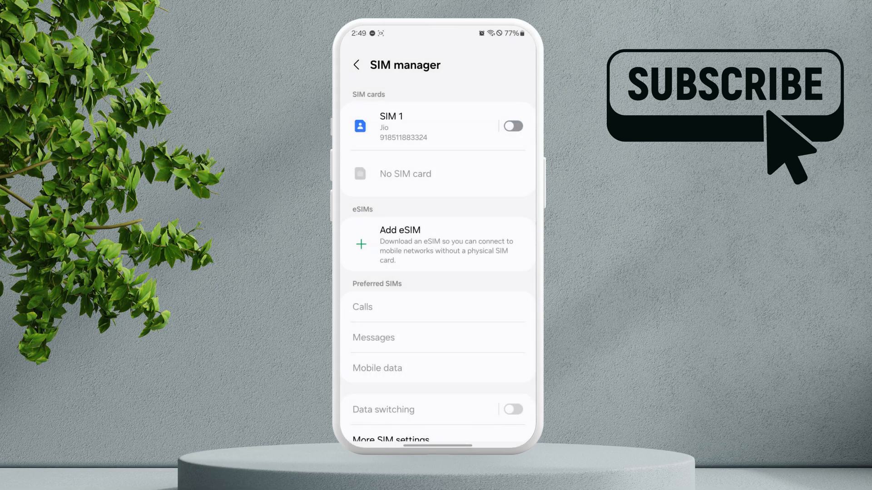
{"action": "left_click", "coordinate": [511, 126]}
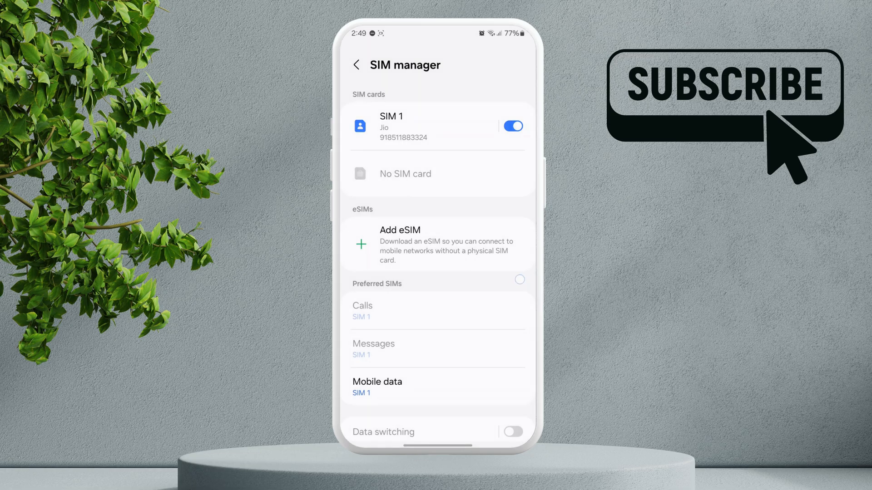
{"action": "left_click", "coordinate": [356, 65]}
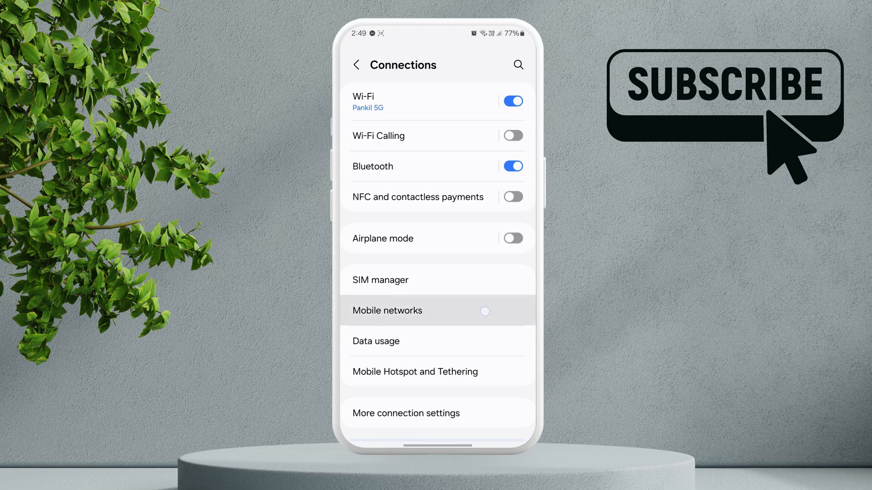
In Mobile networks, keep the network mode on 5G/LTE/3G/2G (auto connect).
{"action": "left_click", "coordinate": [387, 311]}
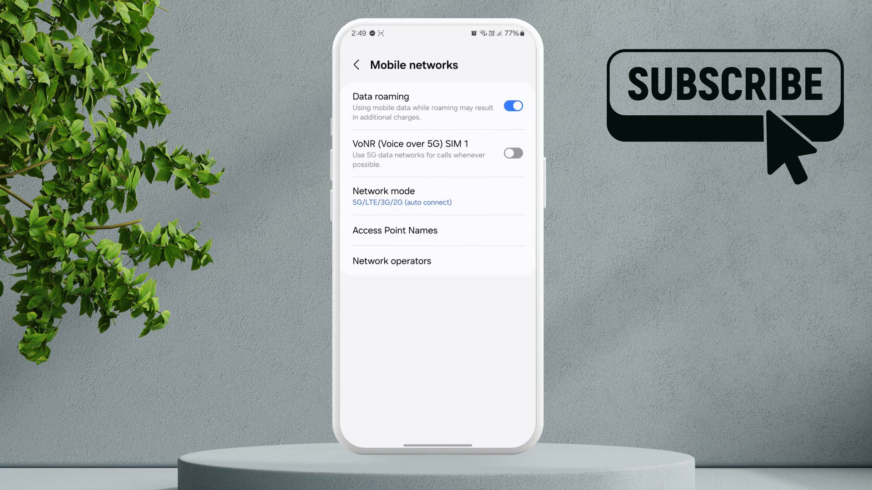
{"action": "left_click", "coordinate": [402, 196]}
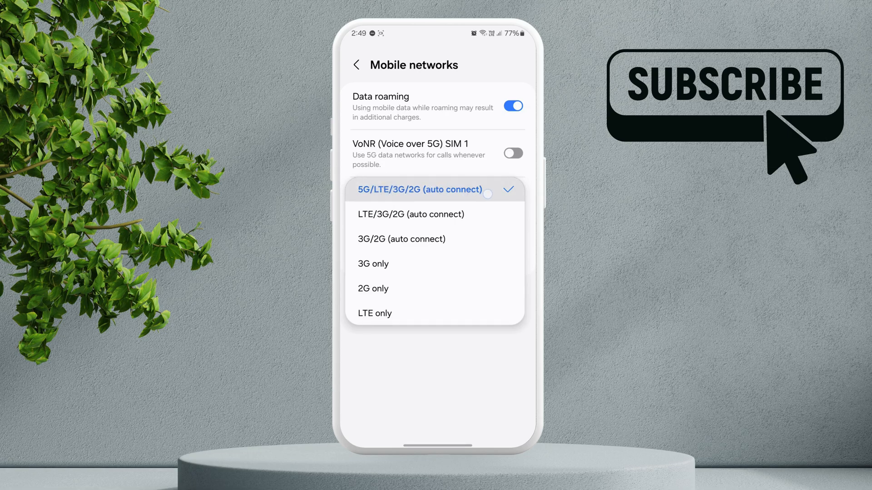
{"action": "left_click", "coordinate": [419, 188]}
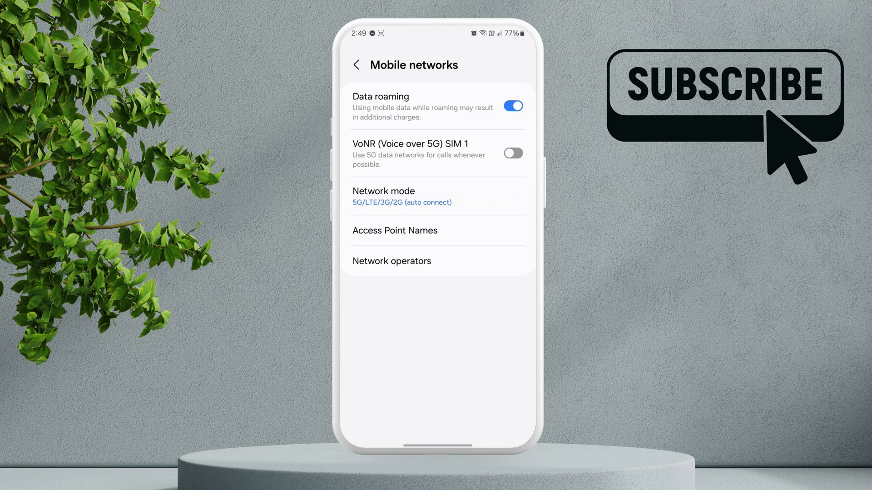
Disable automatic operator selection and register manually on Jio True5G.
{"action": "left_click", "coordinate": [392, 261]}
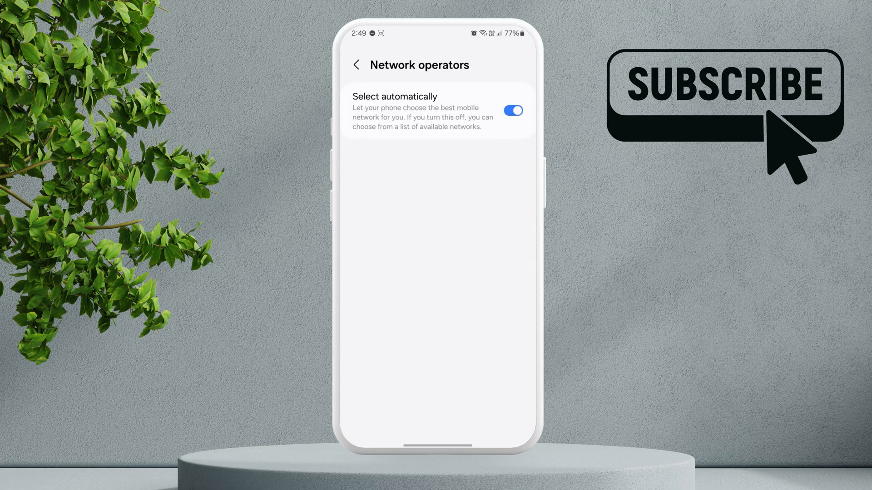
{"action": "left_click", "coordinate": [512, 110]}
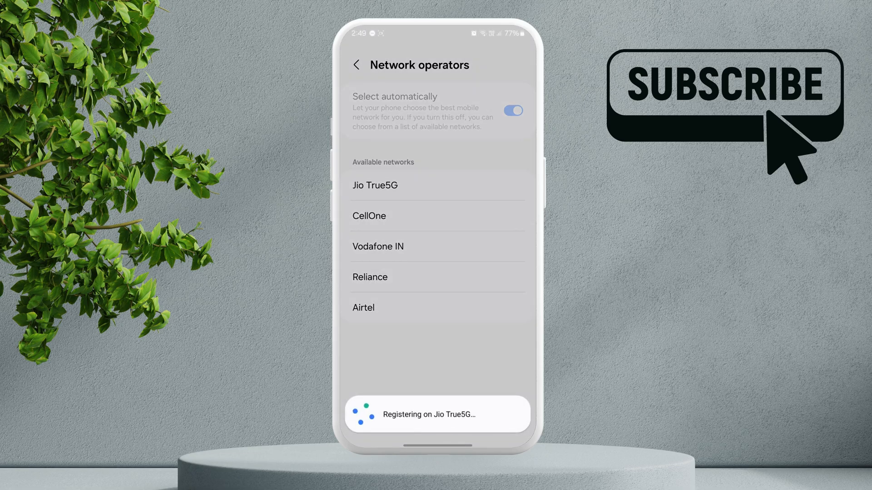
{"action": "left_click", "coordinate": [356, 66]}
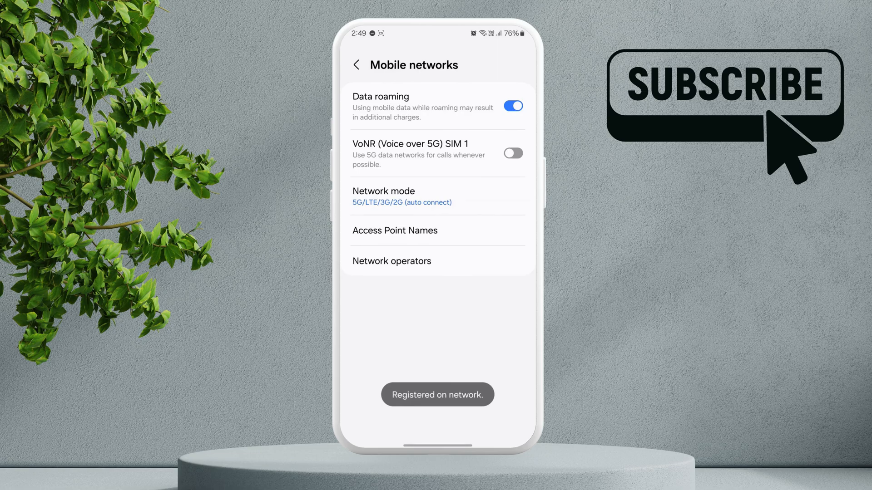
Reach the Reset options under General management from the main settings list.
{"action": "left_click", "coordinate": [356, 65]}
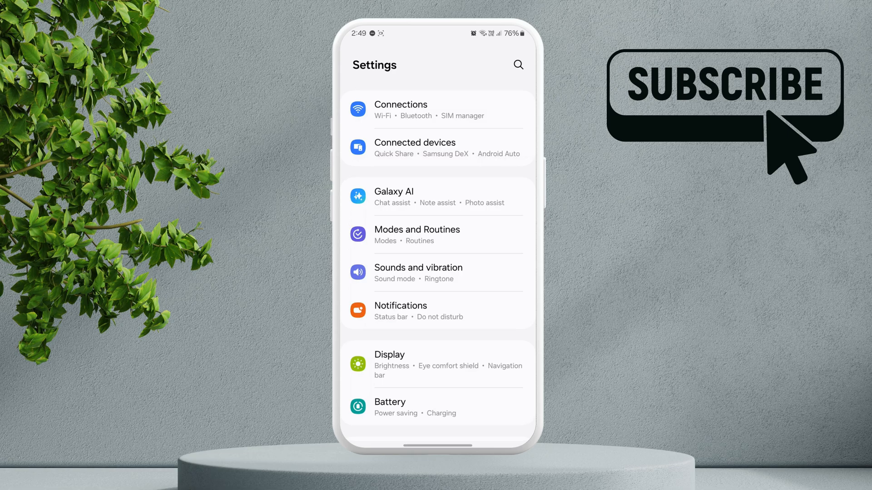
{"action": "scroll", "scroll_direction": "down", "scroll_amount": 3}
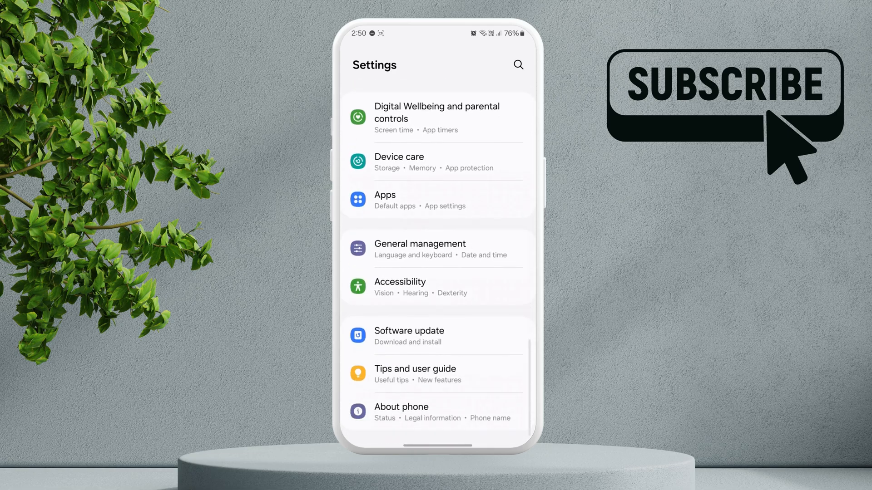
{"action": "left_click", "coordinate": [419, 249]}
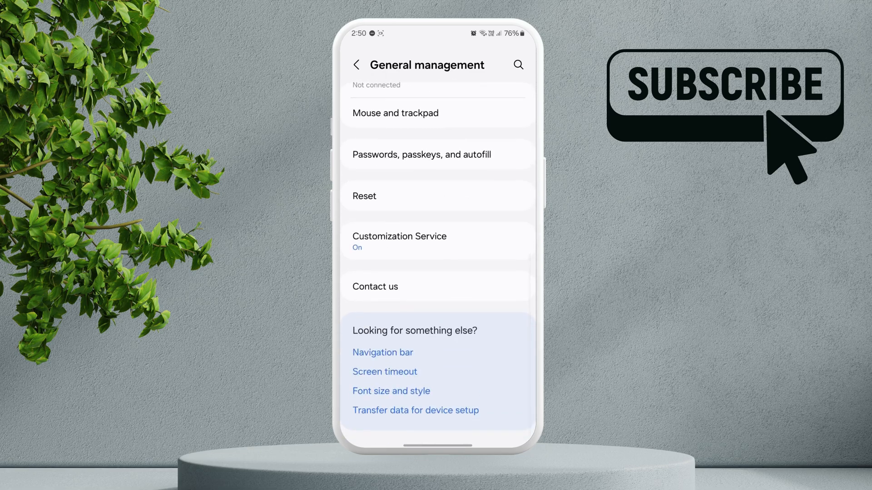
{"action": "left_click", "coordinate": [364, 196]}
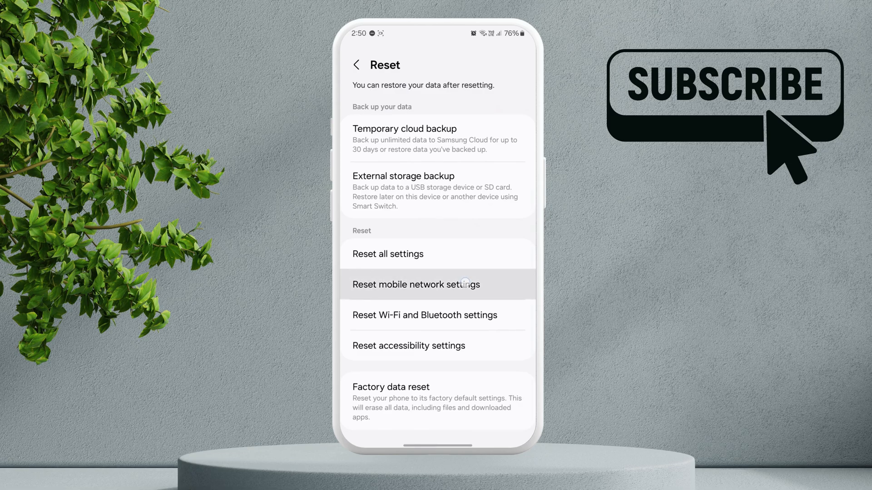
Start the Reset mobile network settings action and confirm with Reset settings.
{"action": "left_click", "coordinate": [415, 284]}
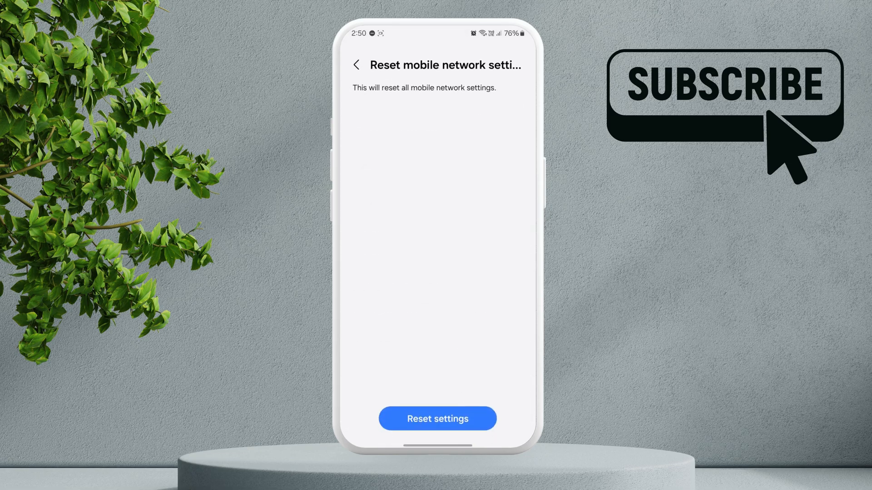
{"action": "left_click", "coordinate": [437, 419]}
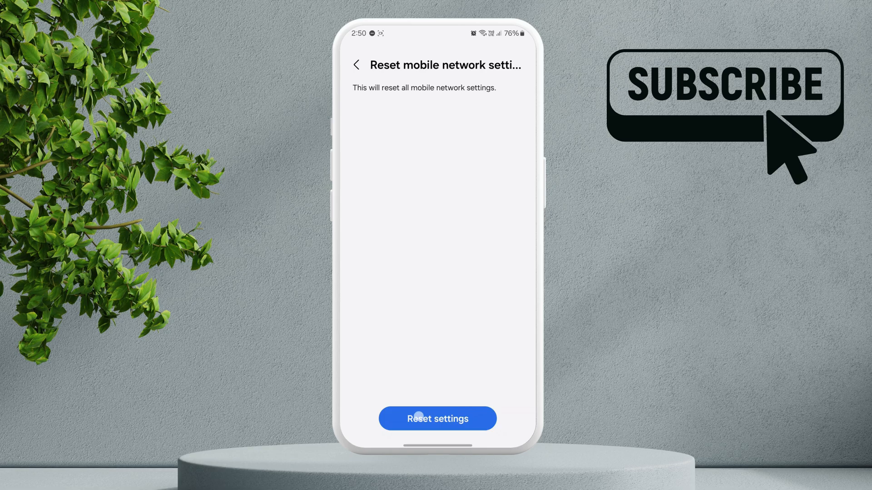